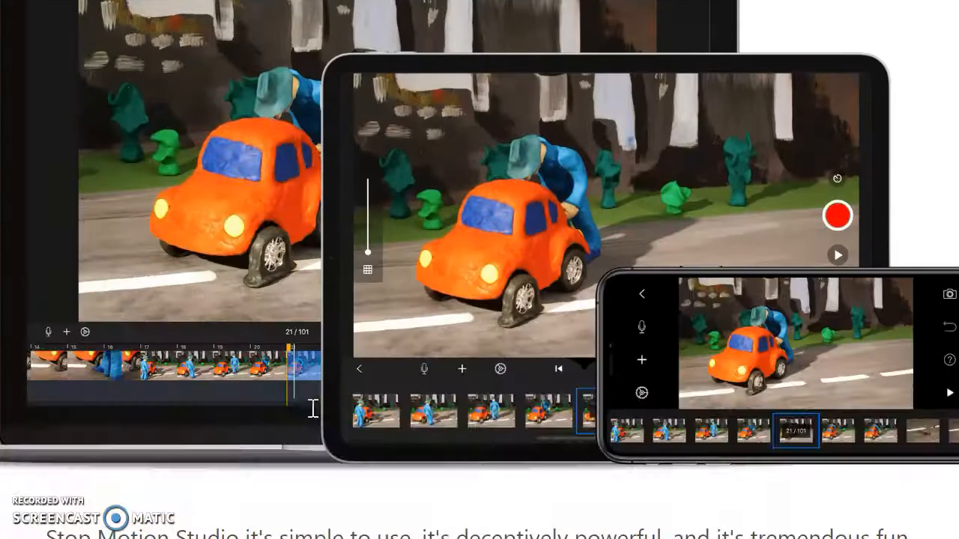
Scroll the overview past the intro and camera compatibility to the desktop-class movie editing section.
scroll("down", 3)
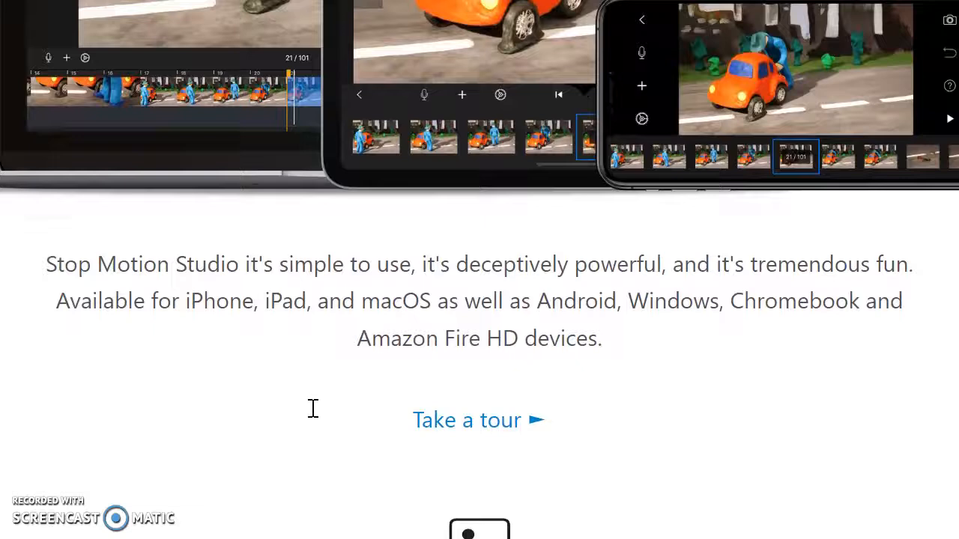
scroll("down", 3)
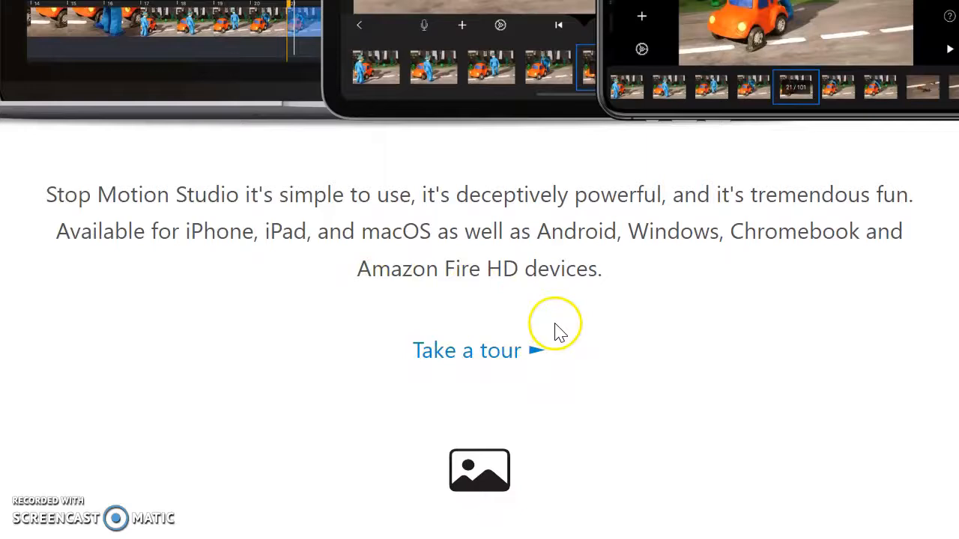
scroll("down", 3)
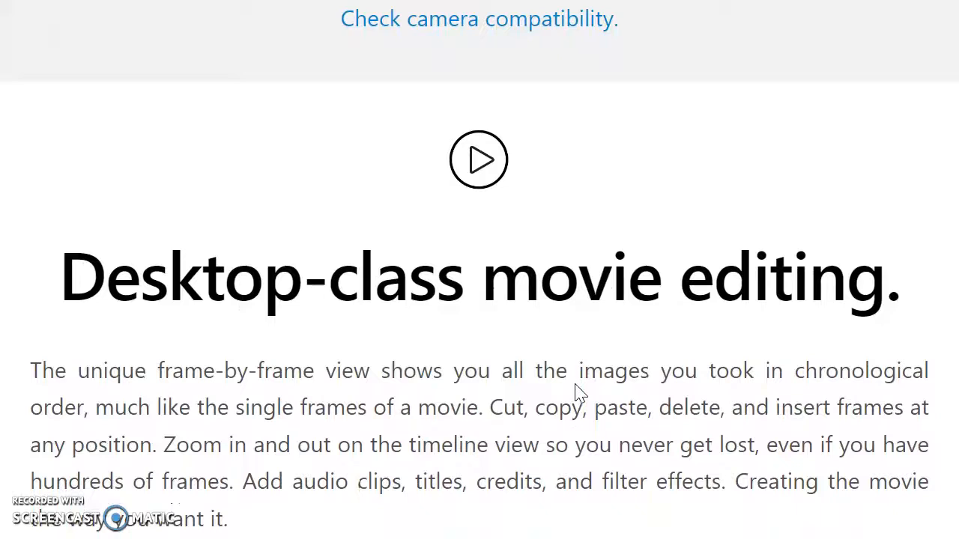
Scroll past the In- and Out Points section down to the footer links, including FAQ.
left_click(479, 159)
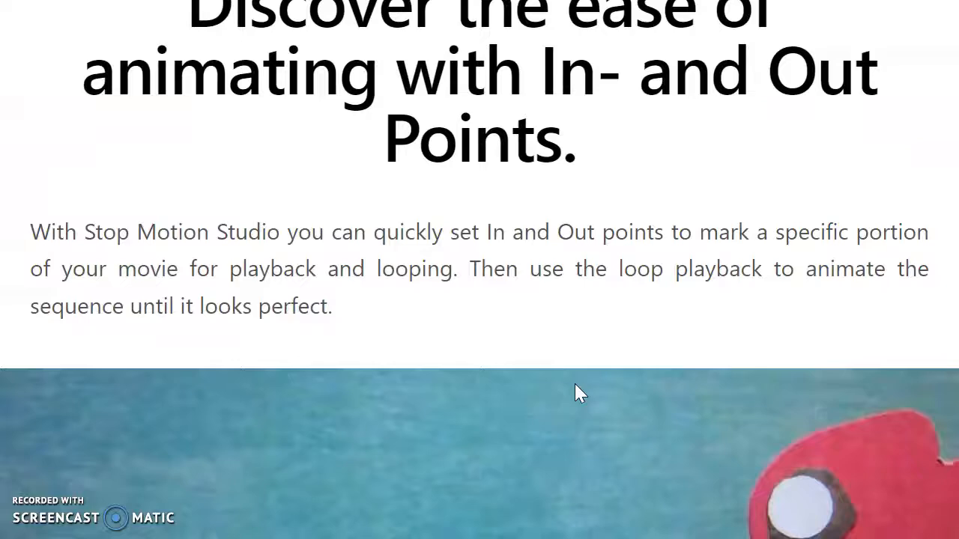
scroll("down", 3)
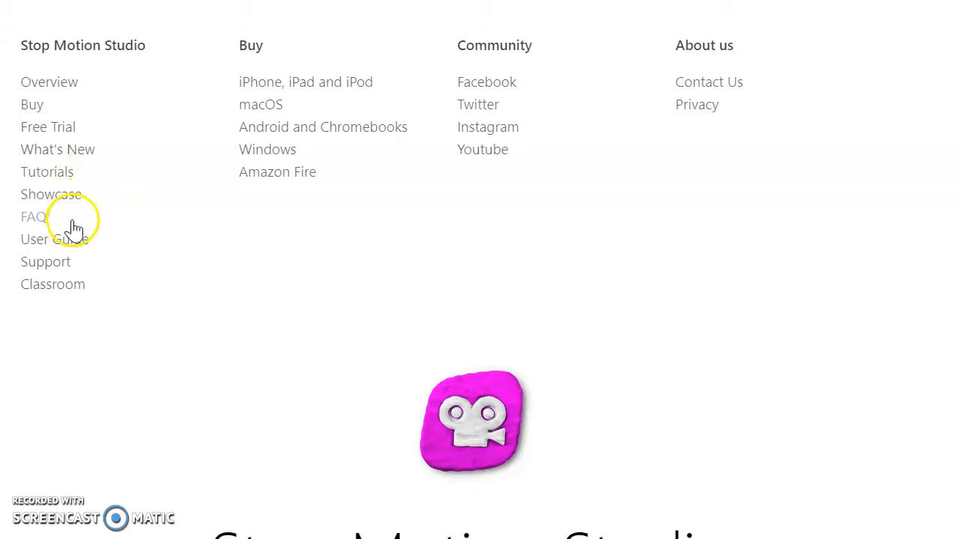
mouse_move(168, 202)
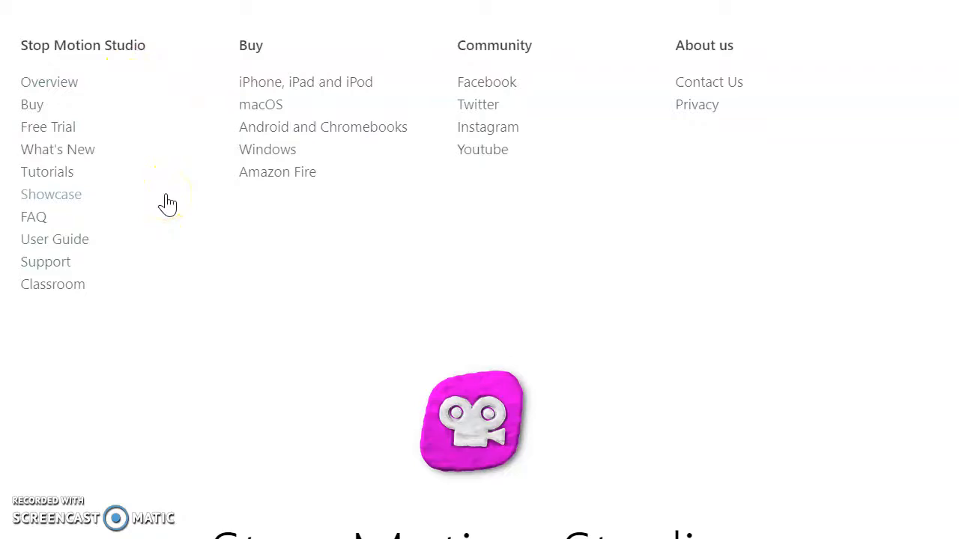
mouse_move(148, 157)
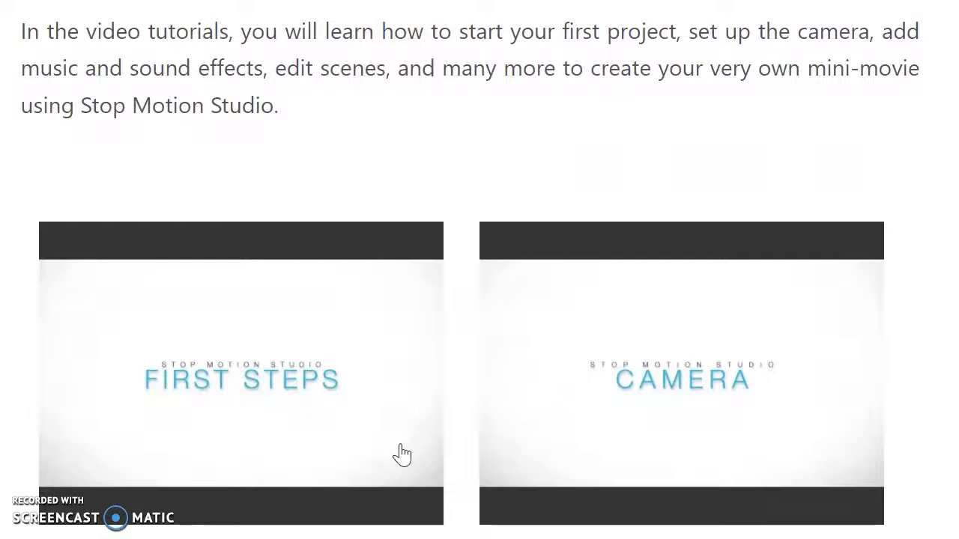
Scroll through the tutorial videos: First Steps, Camera, Editing and Sound.
scroll("down", 3)
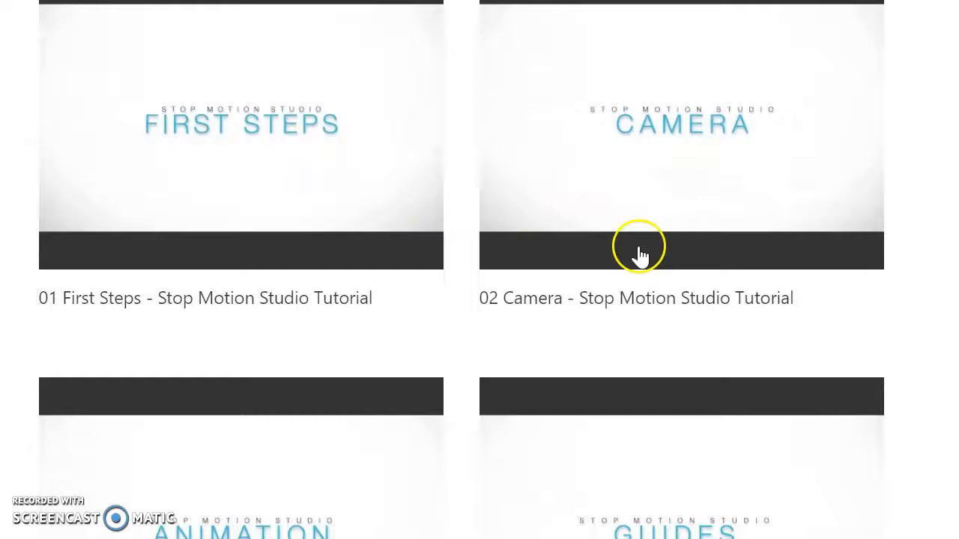
scroll("down", 3)
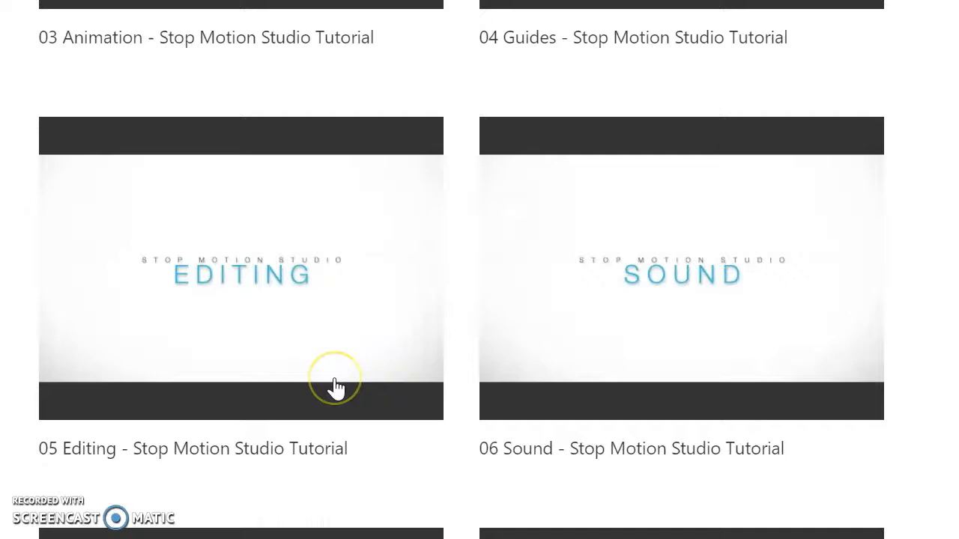
scroll("down", 3)
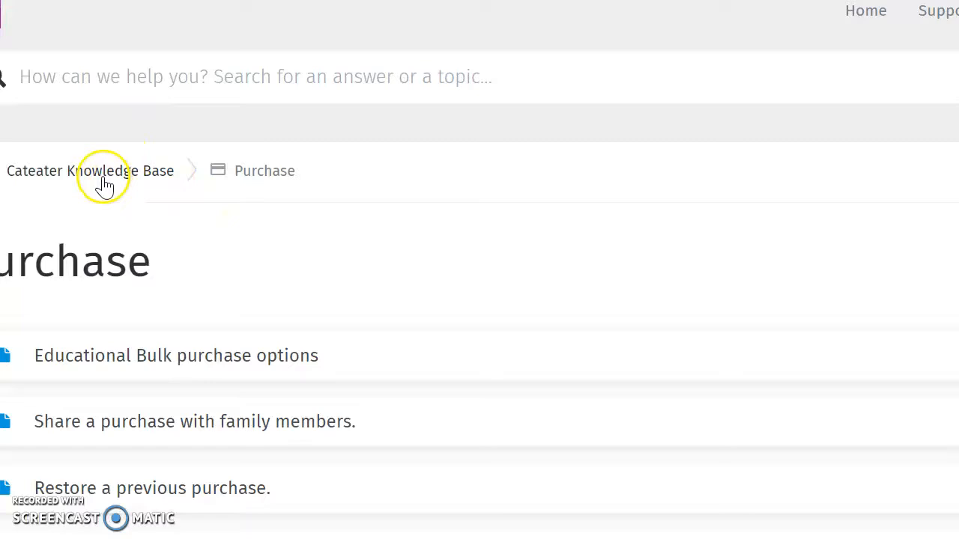
Scroll the knowledge base to its Getting Started, Purchase, Camera, Usage & Tips and Troubleshooting topics.
scroll("down", 3)
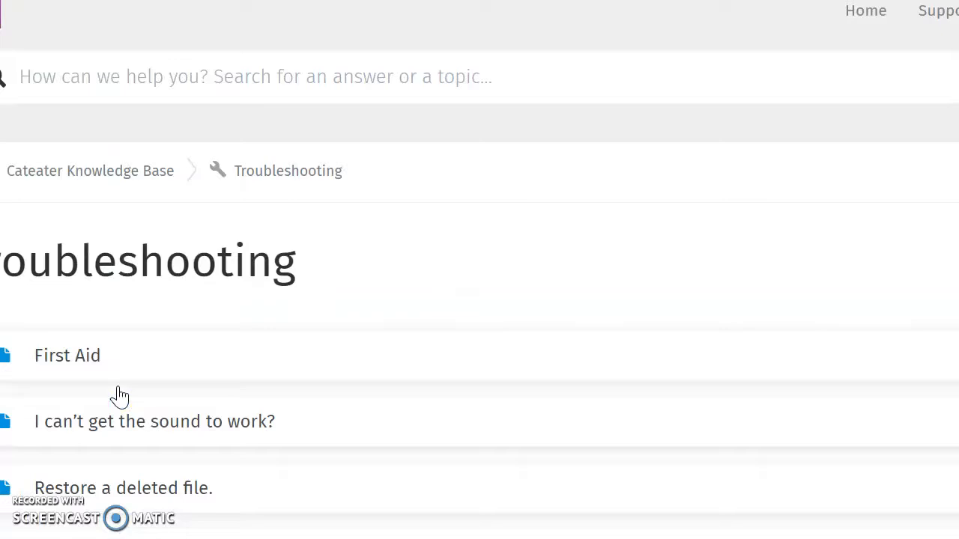
scroll("down", 3)
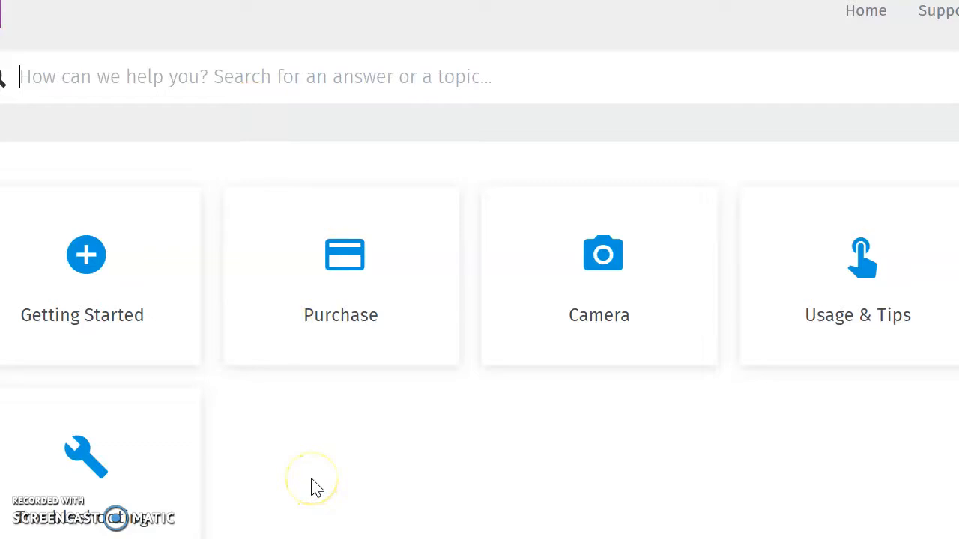
Go to the Manuals page and open the Android and Chromebooks manual.
left_click(86, 456)
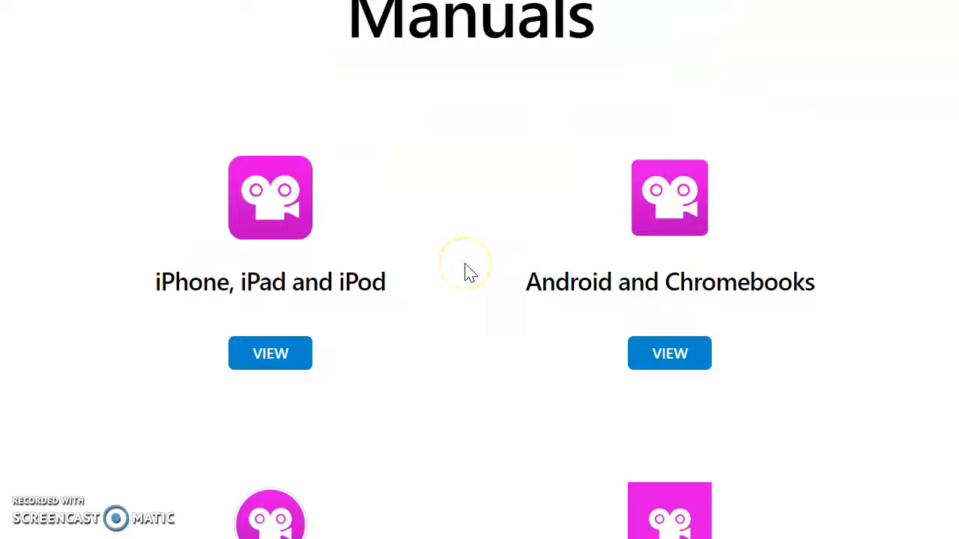
left_click(669, 353)
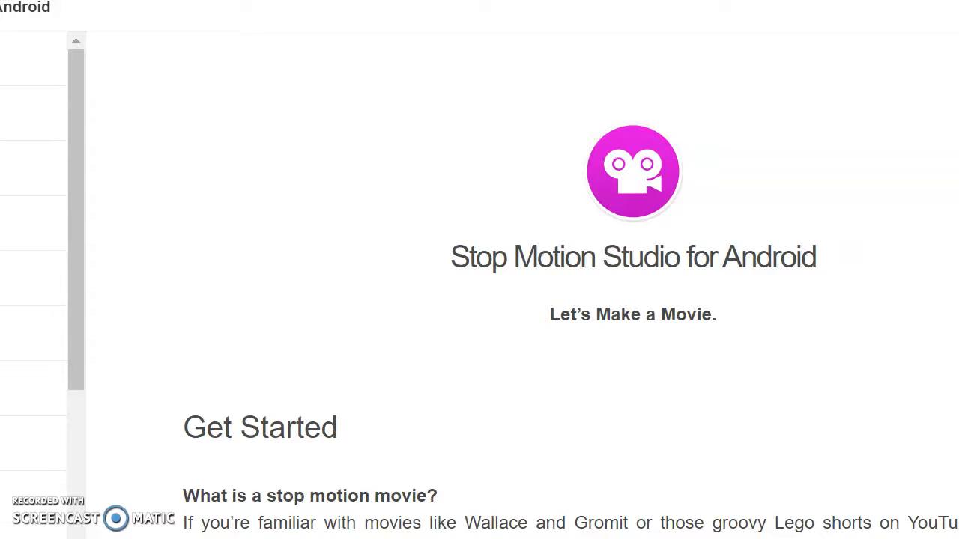